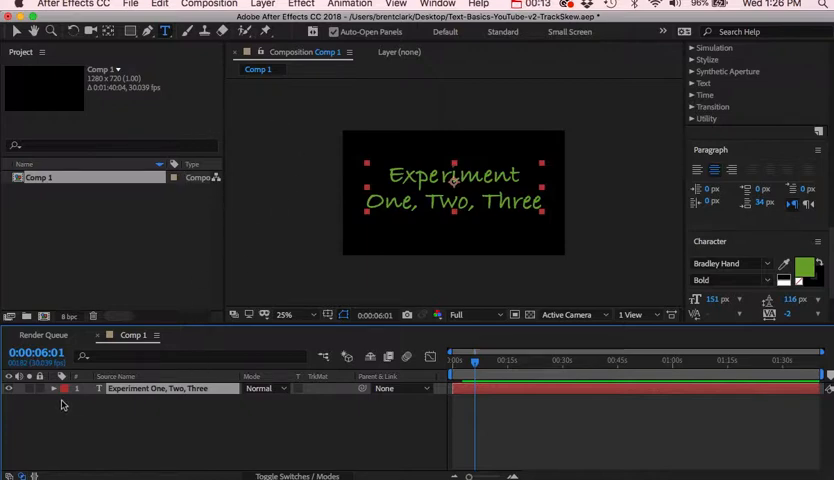
Step: Reveal the 'Experiment One, Two, Three' layer's text properties and add a Tracking animator
{"action": "left_click", "coordinate": [55, 389]}
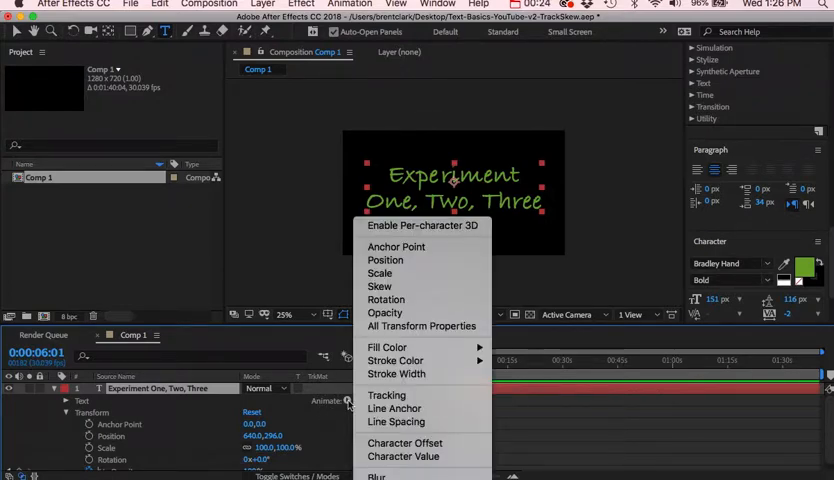
{"action": "mouse_move", "coordinate": [395, 421]}
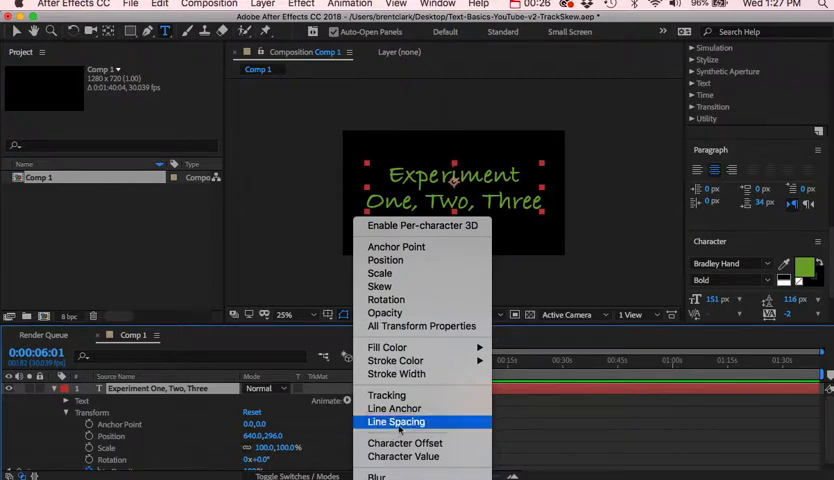
{"action": "mouse_move", "coordinate": [422, 225]}
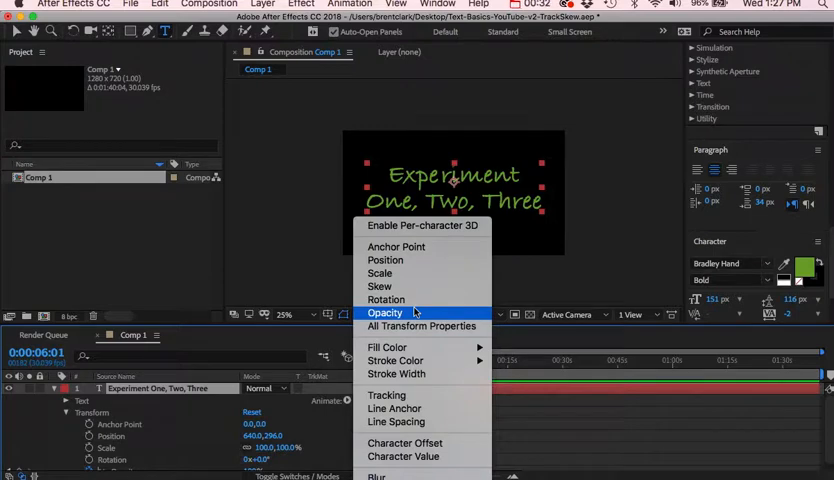
{"action": "mouse_move", "coordinate": [388, 395]}
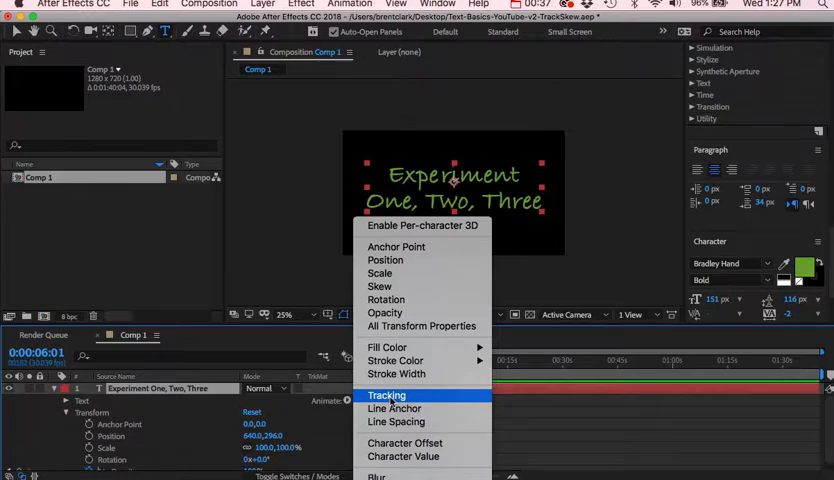
{"action": "left_click", "coordinate": [386, 395]}
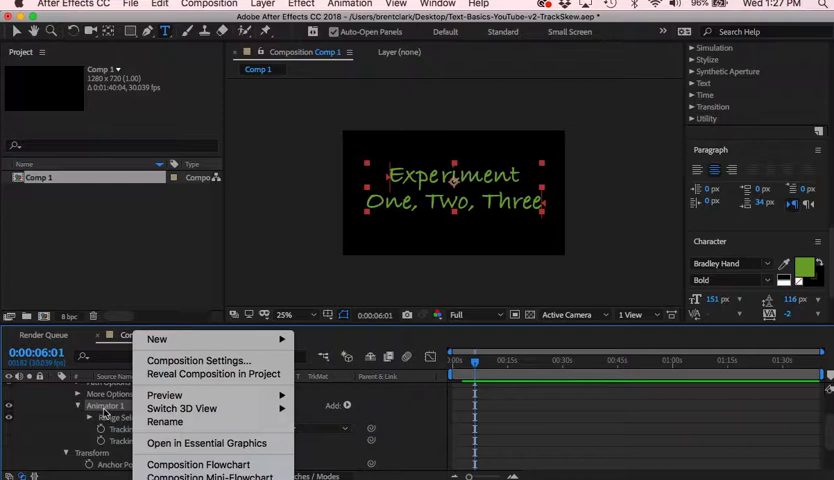
{"action": "mouse_move", "coordinate": [206, 350]}
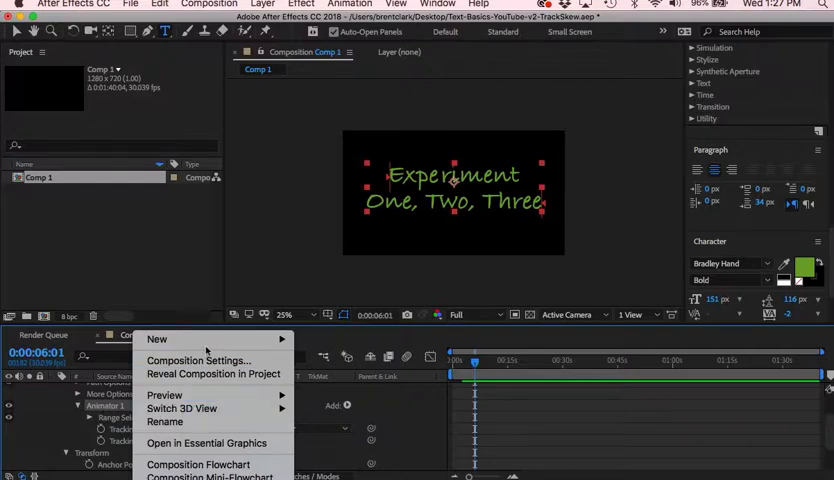
{"action": "mouse_move", "coordinate": [165, 421]}
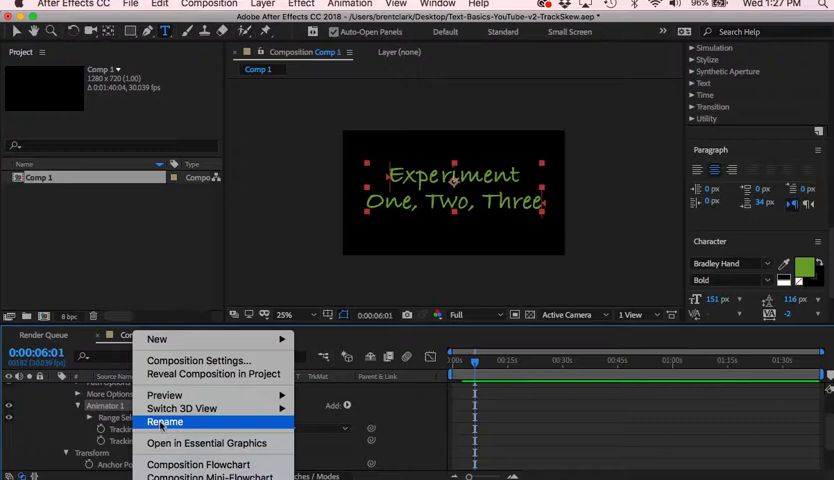
Step: Rename Animator 1 to 'Animator 1 - tracking'
{"action": "left_click", "coordinate": [167, 421]}
{"action": "type", "text": " - tracking"}
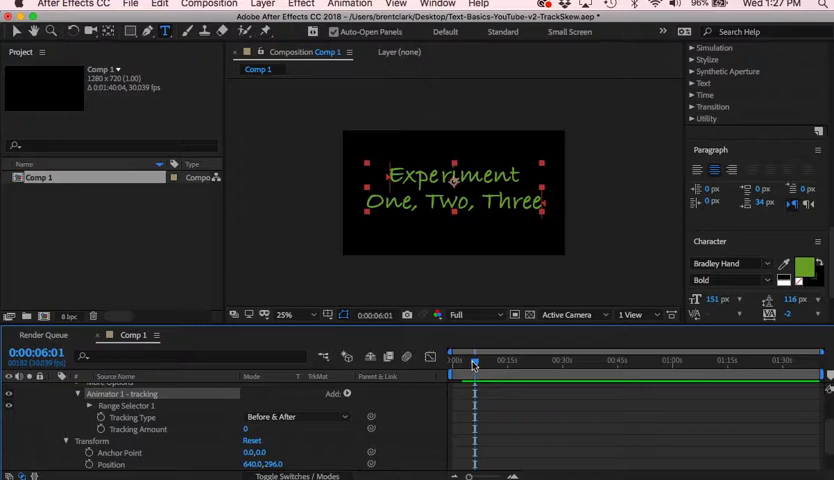
Step: At about 0:00:04:27, keyframe Tracking Amount and scrub it down to -60
{"action": "left_click", "coordinate": [453, 365]}
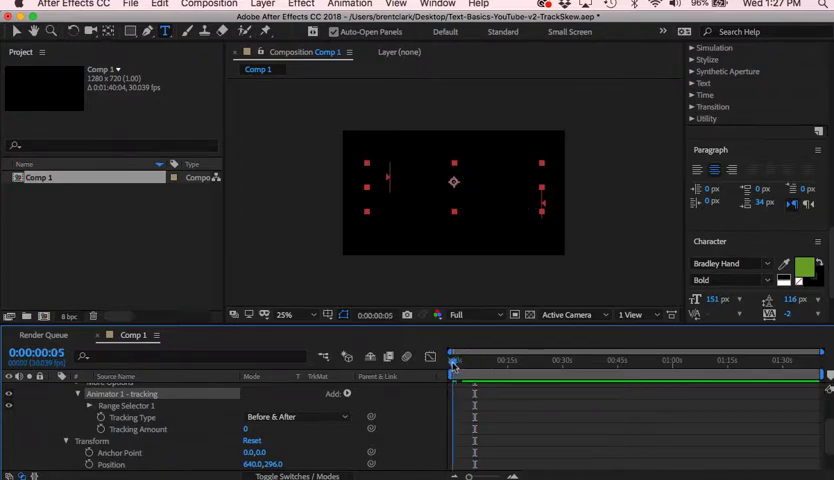
{"action": "left_click_drag", "start_coordinate": [455, 365], "coordinate": [470, 365]}
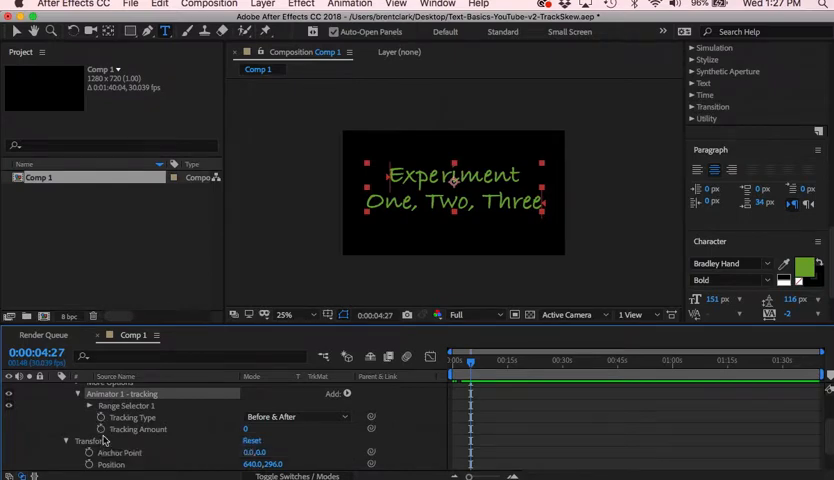
{"action": "left_click", "coordinate": [150, 429]}
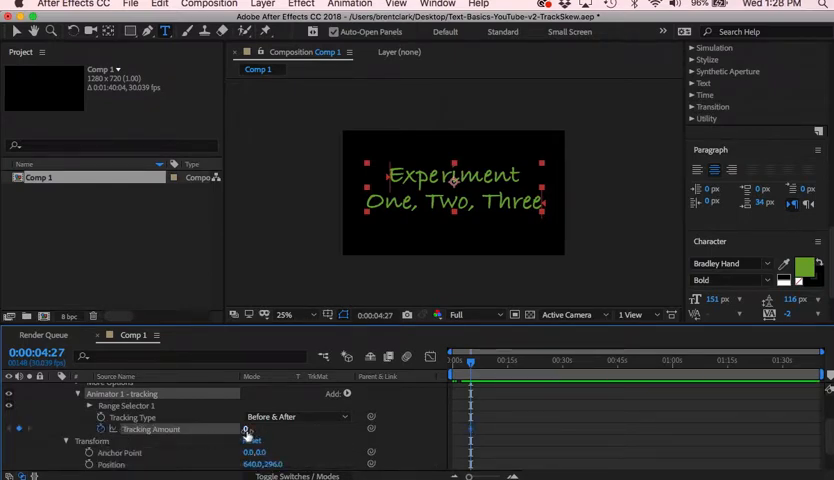
{"action": "left_click_drag", "start_coordinate": [248, 429], "coordinate": [226, 429]}
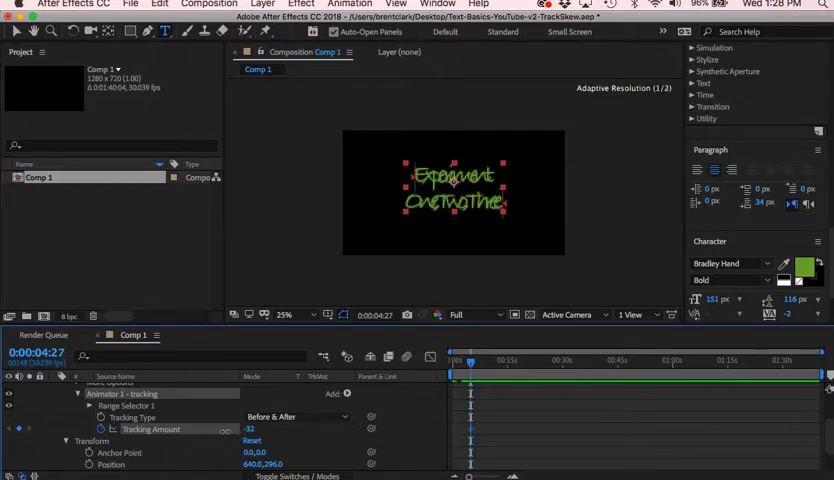
{"action": "left_click_drag", "start_coordinate": [250, 429], "coordinate": [195, 429]}
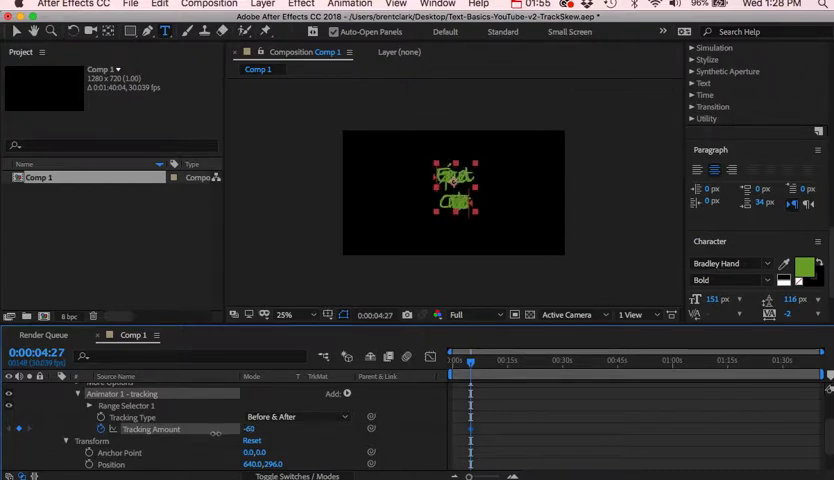
Step: Keyframe Tracking Amount to 87 at 0:00:08:09 and back to 0 at 0:00:12:14, previewing the spread
{"action": "left_click", "coordinate": [472, 365]}
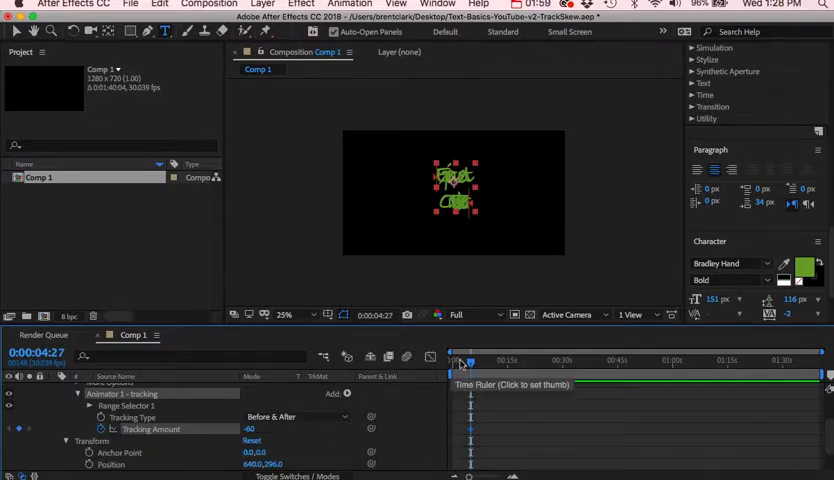
{"action": "left_click", "coordinate": [455, 363]}
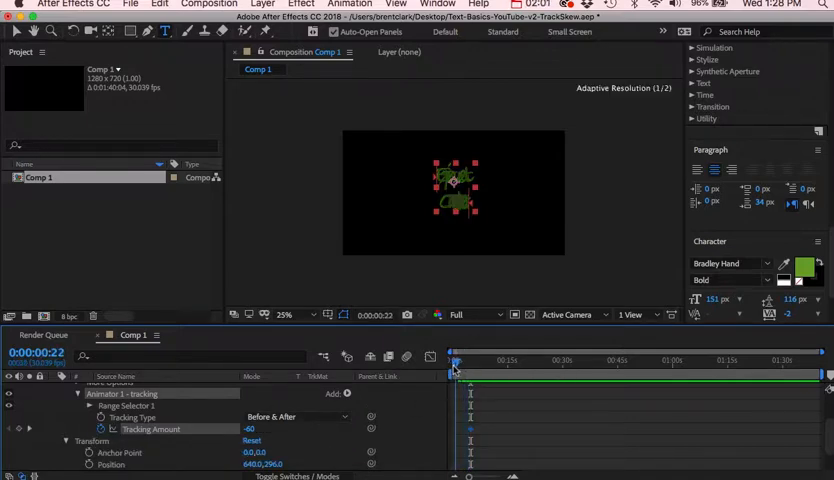
{"action": "left_click_drag", "start_coordinate": [456, 360], "coordinate": [470, 360]}
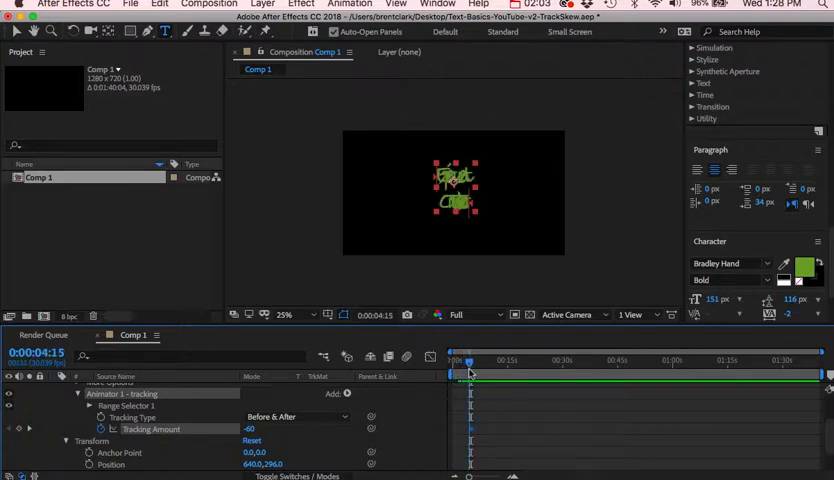
{"action": "left_click_drag", "start_coordinate": [469, 360], "coordinate": [473, 360]}
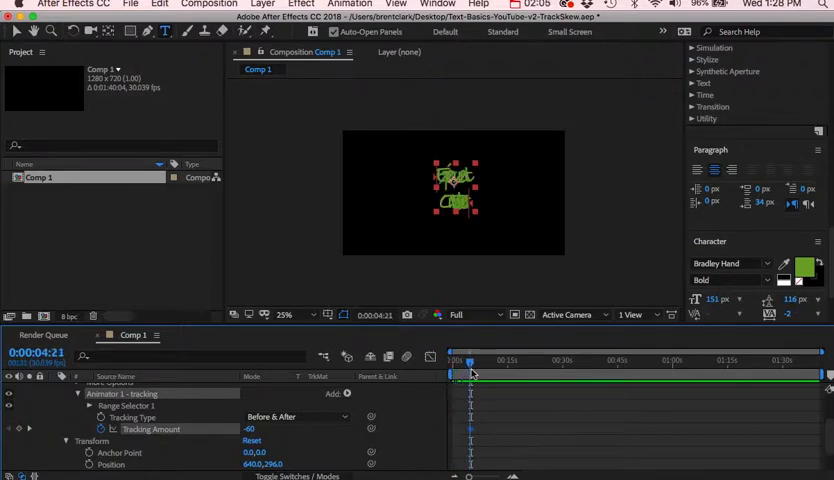
{"action": "left_click_drag", "start_coordinate": [472, 362], "coordinate": [495, 362]}
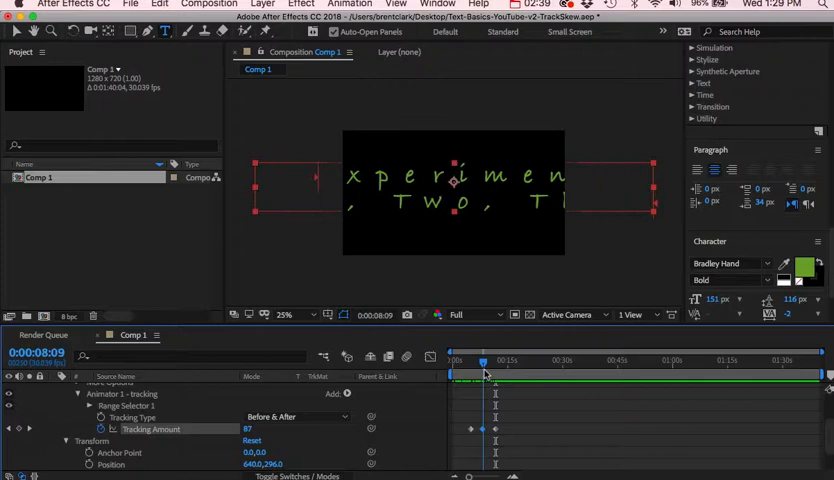
{"action": "left_click_drag", "start_coordinate": [483, 374], "coordinate": [495, 374]}
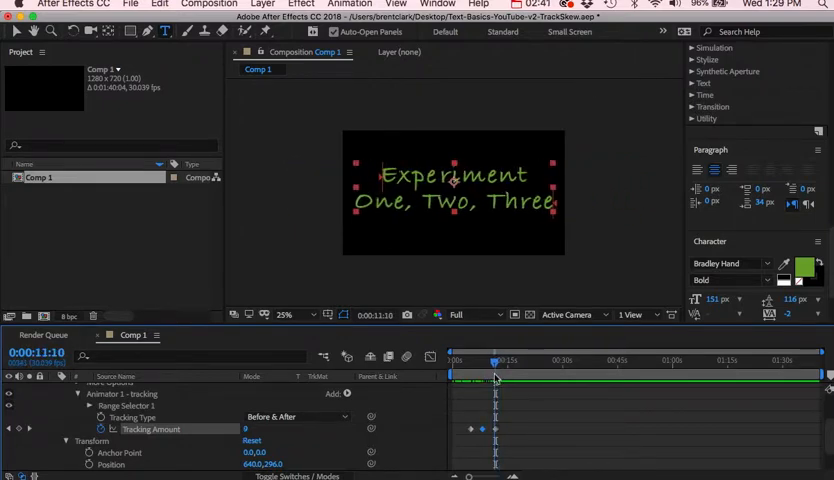
{"action": "left_click_drag", "start_coordinate": [493, 377], "coordinate": [500, 377]}
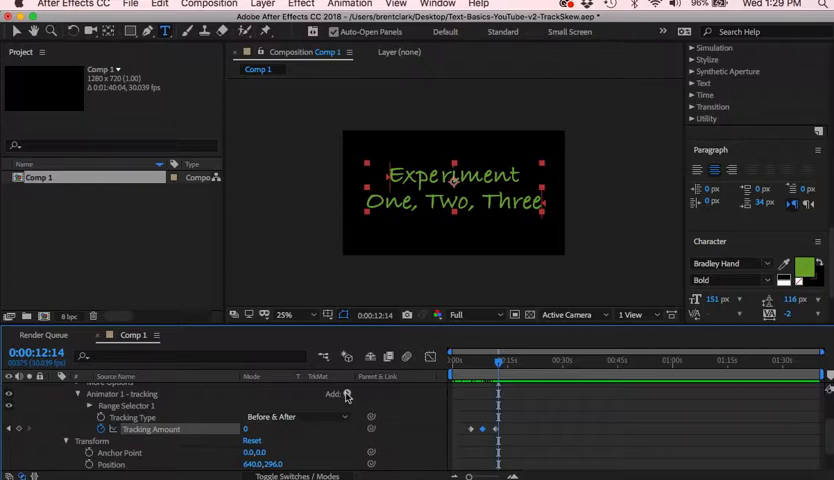
Step: Add a Skew property (Skew 0, Skew Axis 0°) to Animator 1 - tracking via Add > Property
{"action": "left_click", "coordinate": [377, 392]}
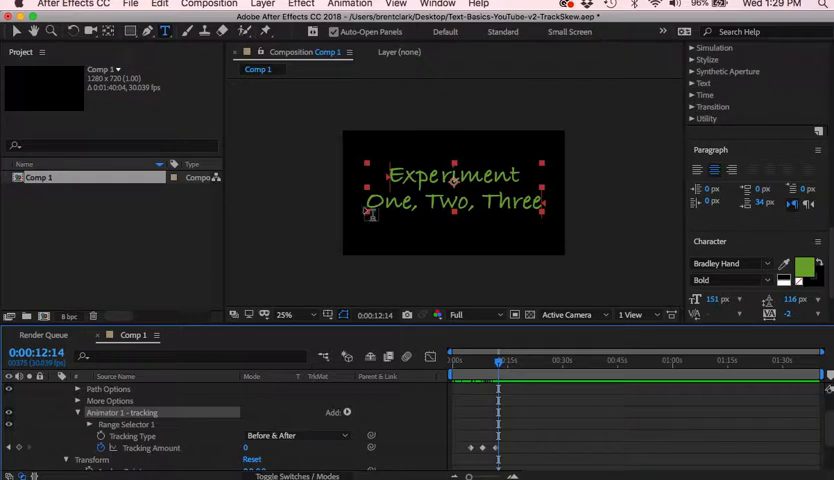
{"action": "left_click", "coordinate": [345, 412]}
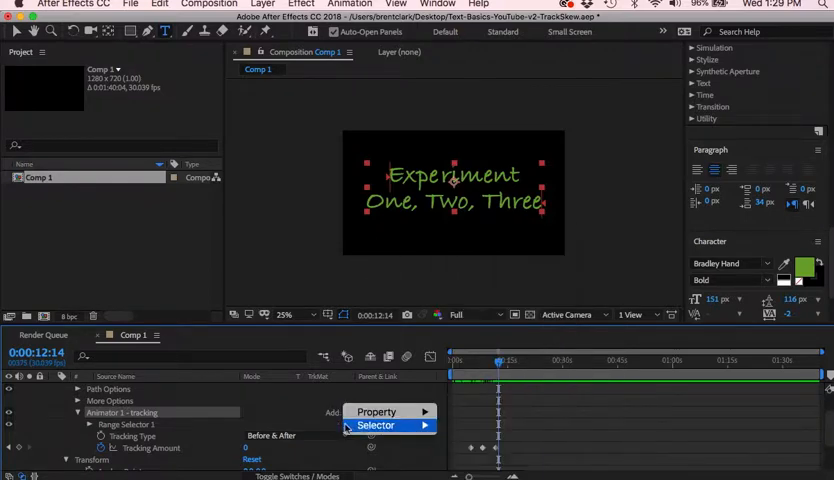
{"action": "left_click", "coordinate": [377, 411]}
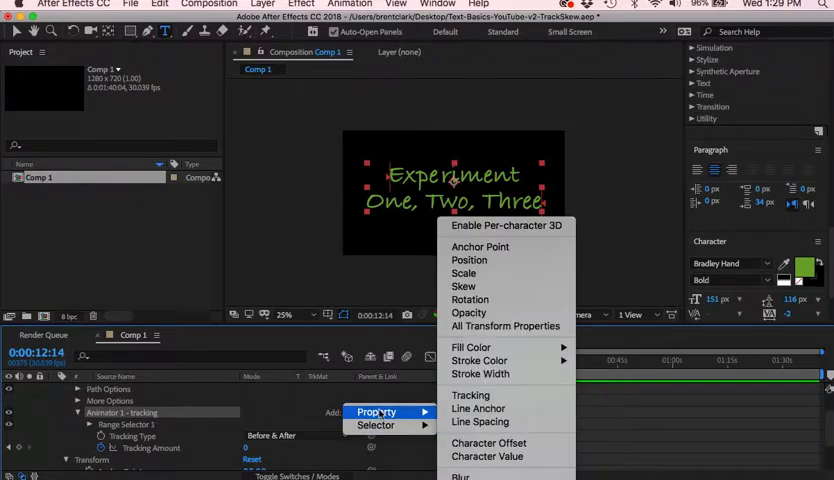
{"action": "mouse_move", "coordinate": [479, 421]}
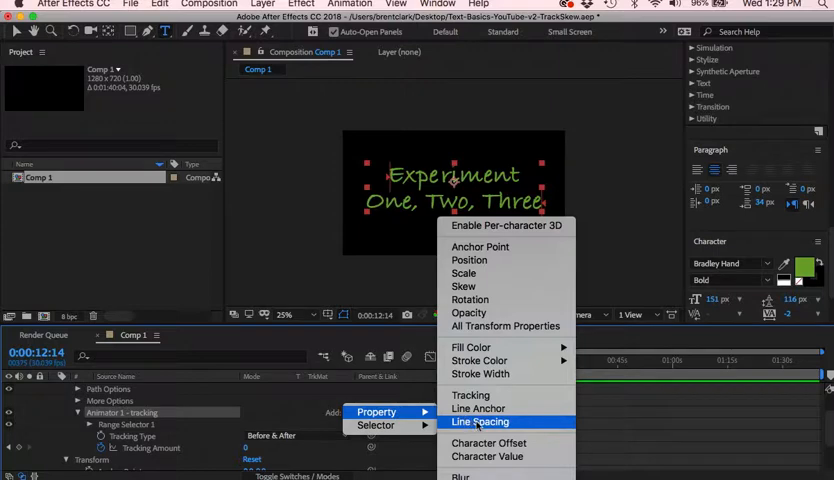
{"action": "mouse_move", "coordinate": [487, 360]}
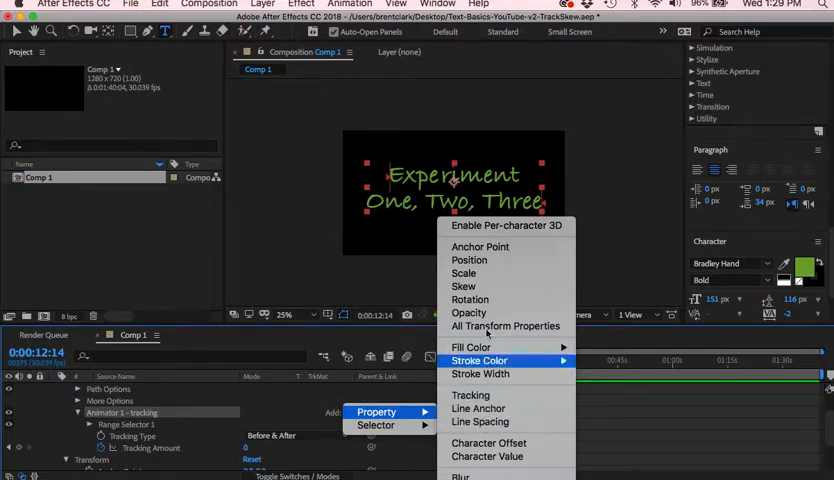
{"action": "left_click", "coordinate": [464, 286]}
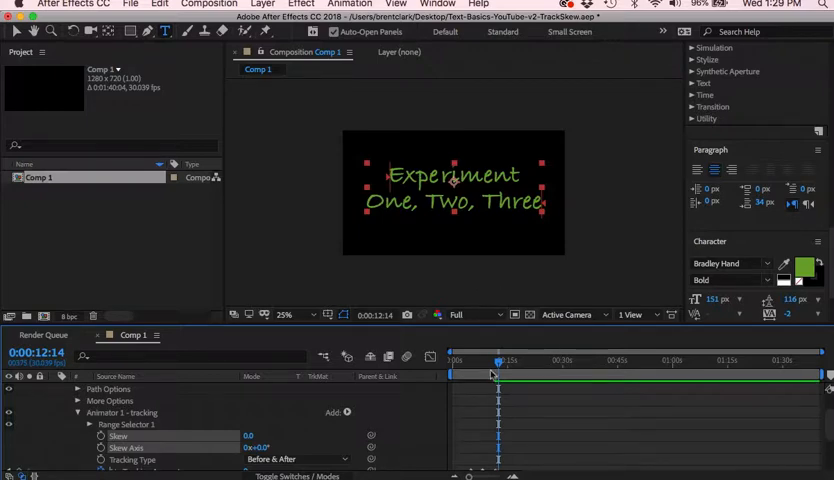
Step: Keyframe Skew 0 at ~13s, -37 at ~20s, 45 at ~27s and 0 at ~34s
{"action": "left_click_drag", "start_coordinate": [498, 367], "coordinate": [493, 367]}
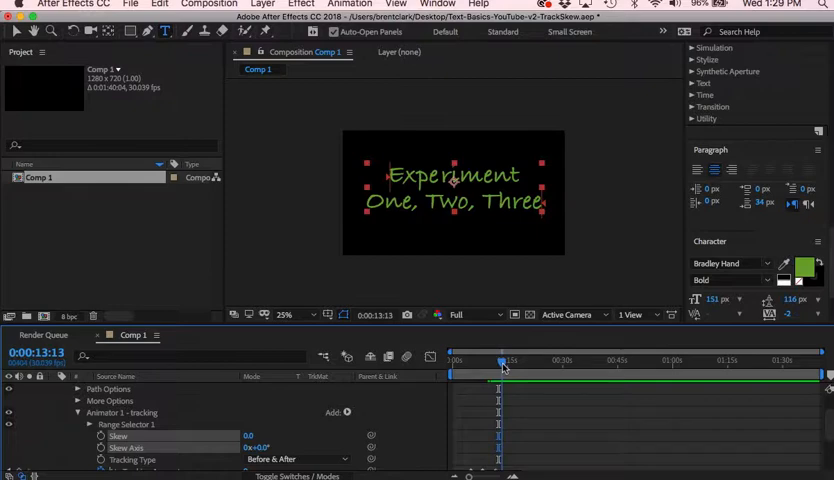
{"action": "left_click", "coordinate": [500, 367]}
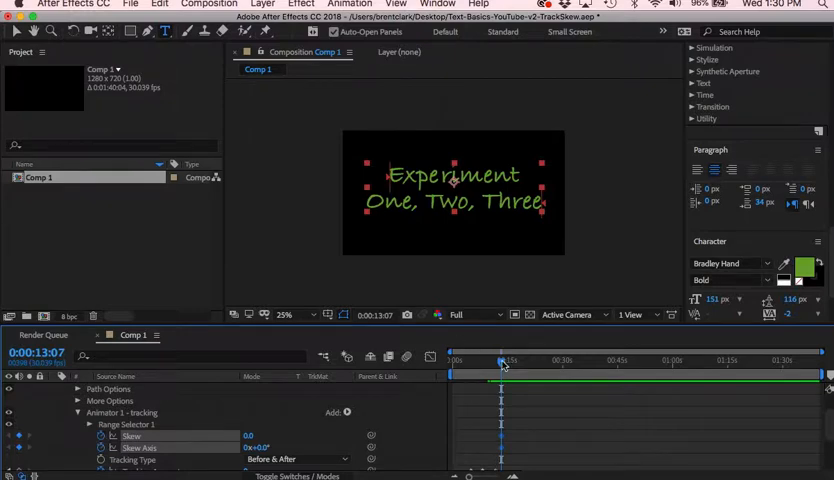
{"action": "left_click_drag", "start_coordinate": [502, 362], "coordinate": [530, 362]}
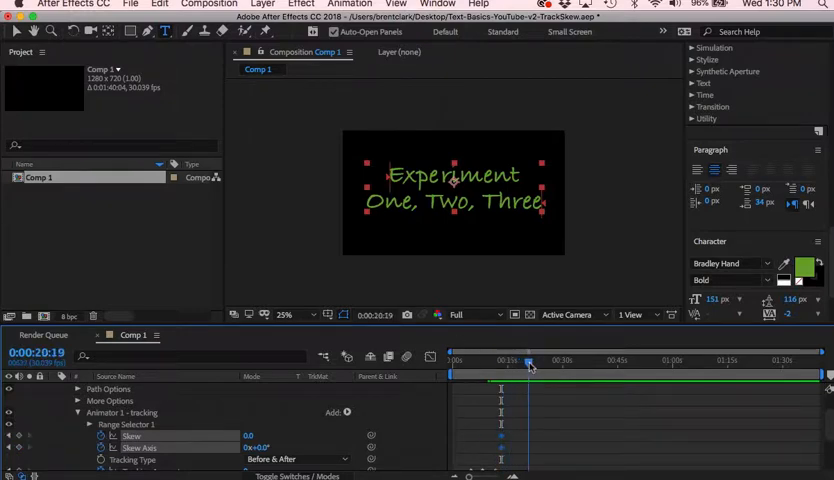
{"action": "left_click", "coordinate": [530, 362]}
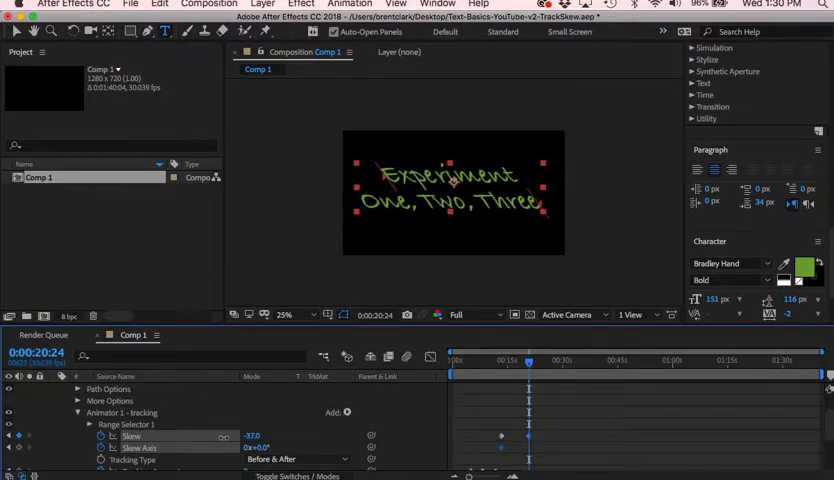
{"action": "left_click", "coordinate": [532, 361]}
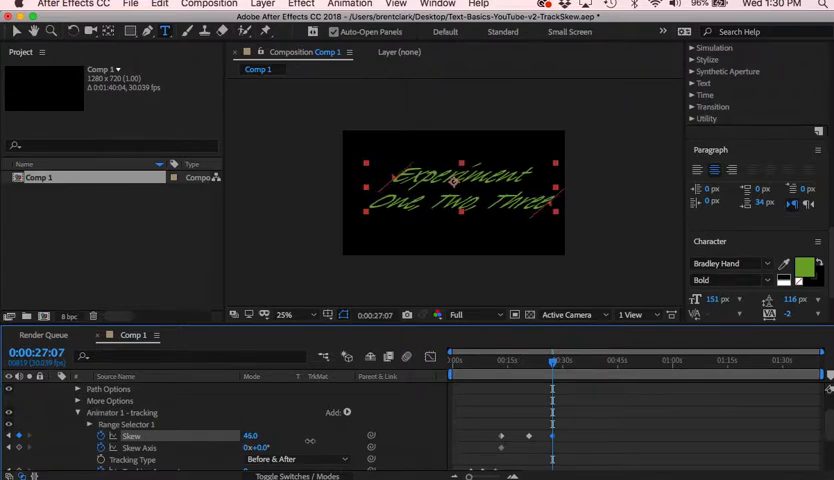
{"action": "left_click_drag", "start_coordinate": [252, 436], "coordinate": [245, 436]}
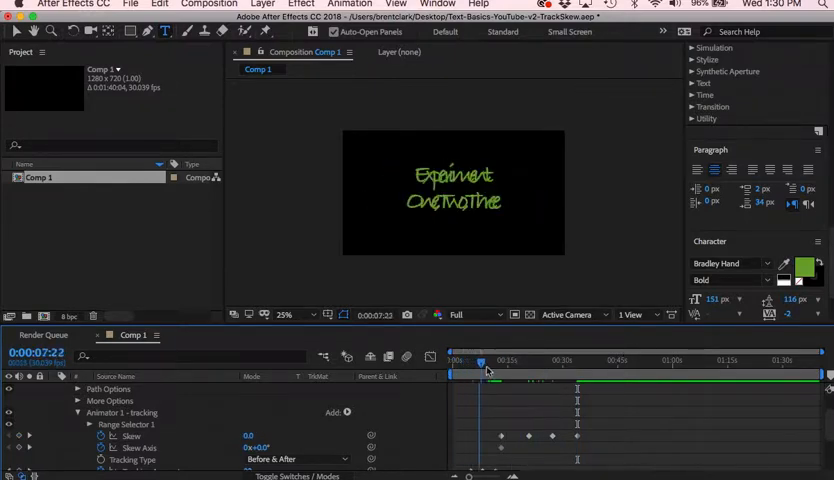
Step: Compress the four Skew keyframes in time, end the work area near 0:00:21 and return to time zero
{"action": "left_click_drag", "start_coordinate": [483, 360], "coordinate": [522, 360]}
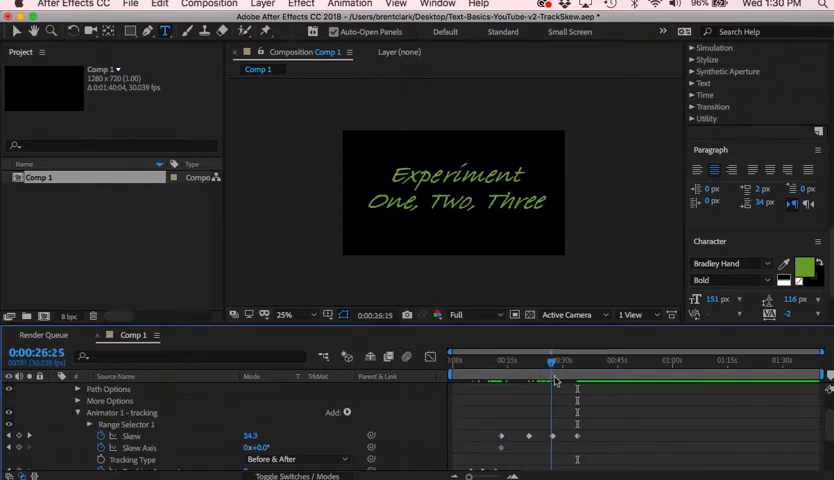
{"action": "left_click_drag", "start_coordinate": [553, 371], "coordinate": [578, 371]}
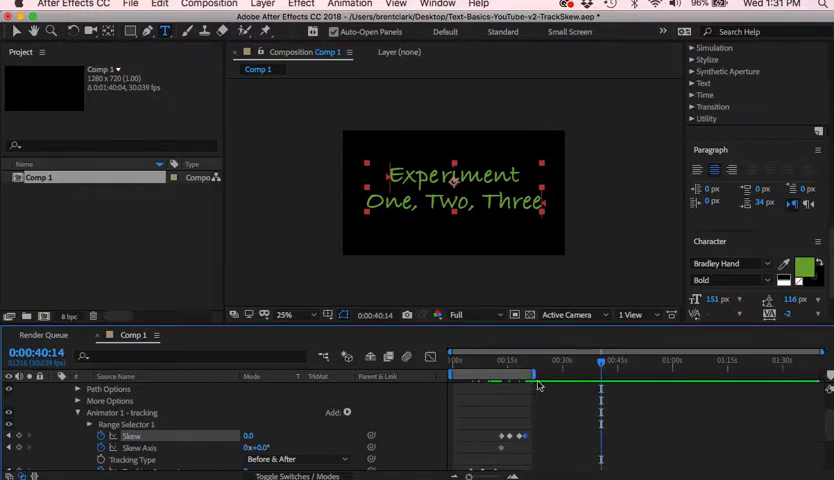
{"action": "left_click", "coordinate": [456, 360]}
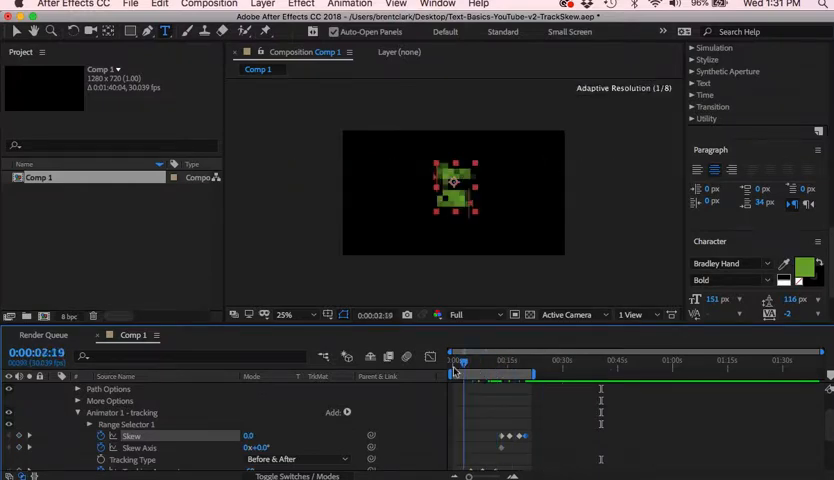
{"action": "left_click", "coordinate": [457, 368]}
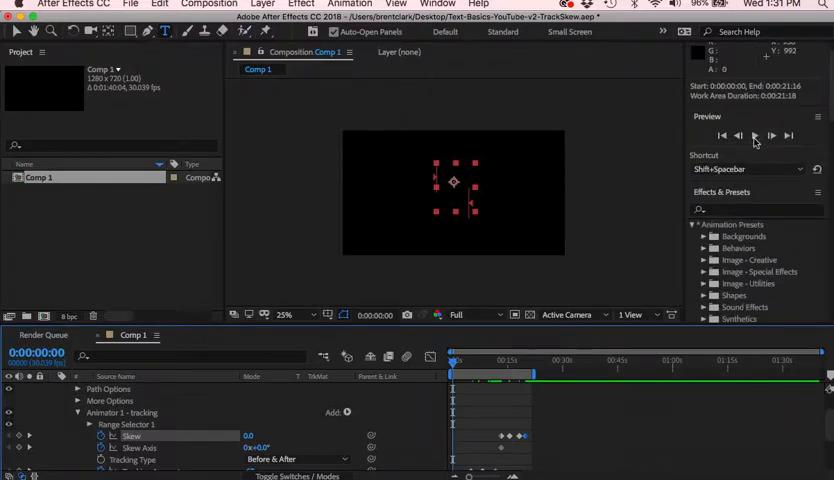
{"action": "left_click", "coordinate": [755, 135]}
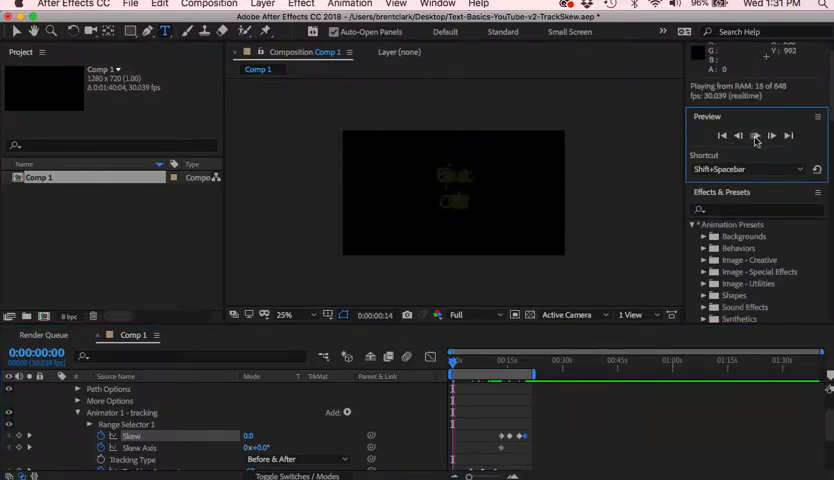
{"action": "left_click", "coordinate": [755, 136]}
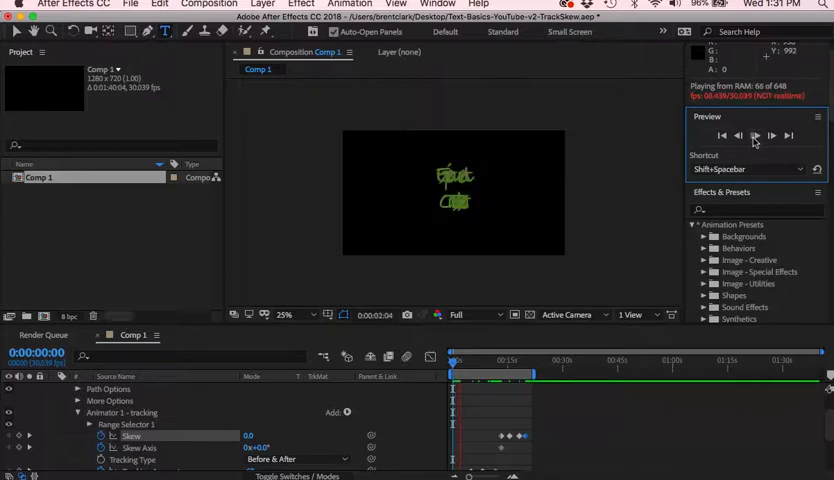
{"action": "left_click", "coordinate": [754, 135]}
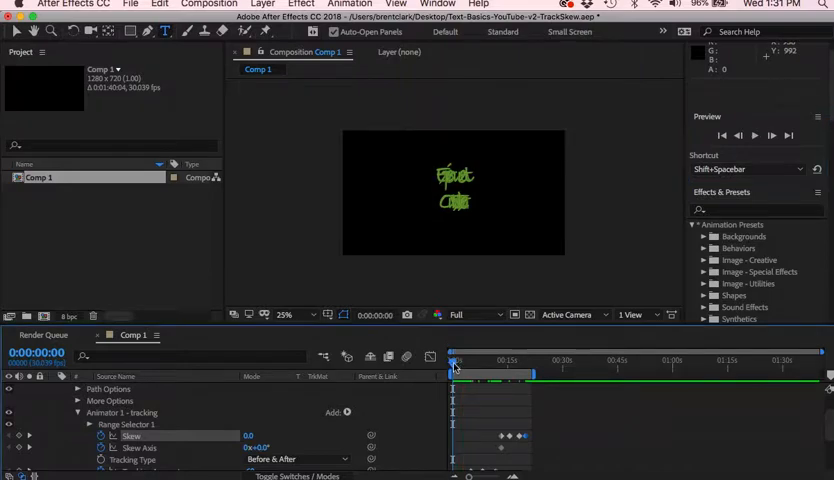
{"action": "left_click", "coordinate": [463, 367]}
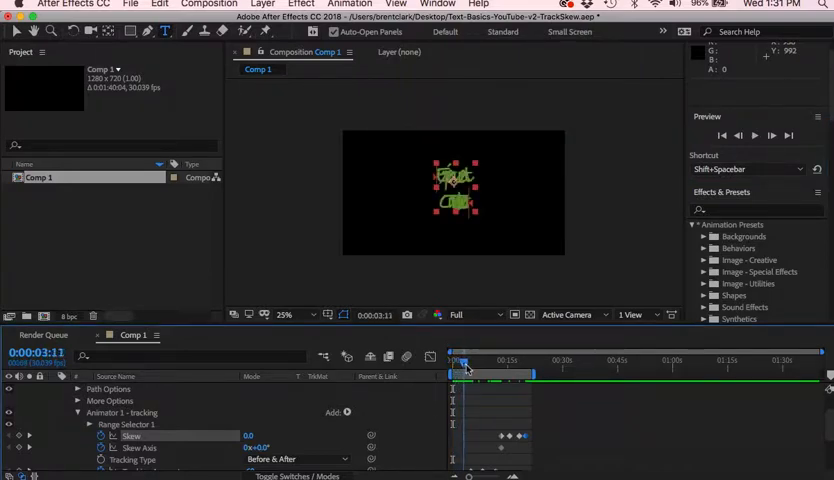
{"action": "left_click", "coordinate": [483, 362]}
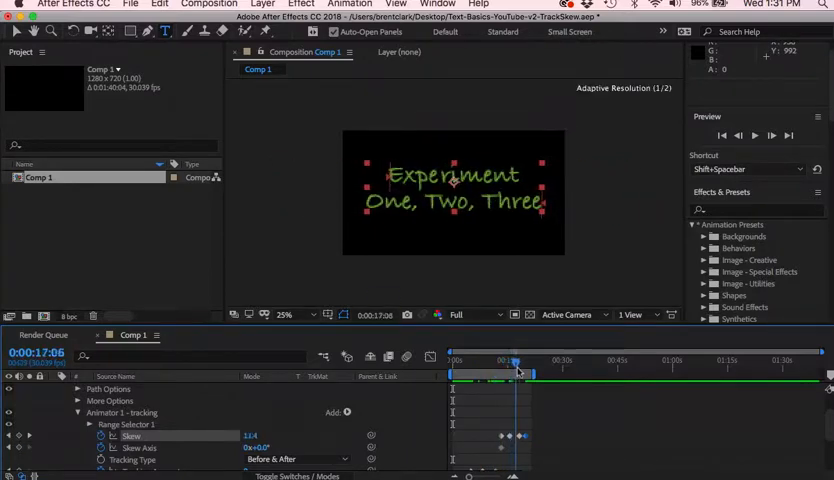
{"action": "left_click_drag", "start_coordinate": [516, 372], "coordinate": [530, 372]}
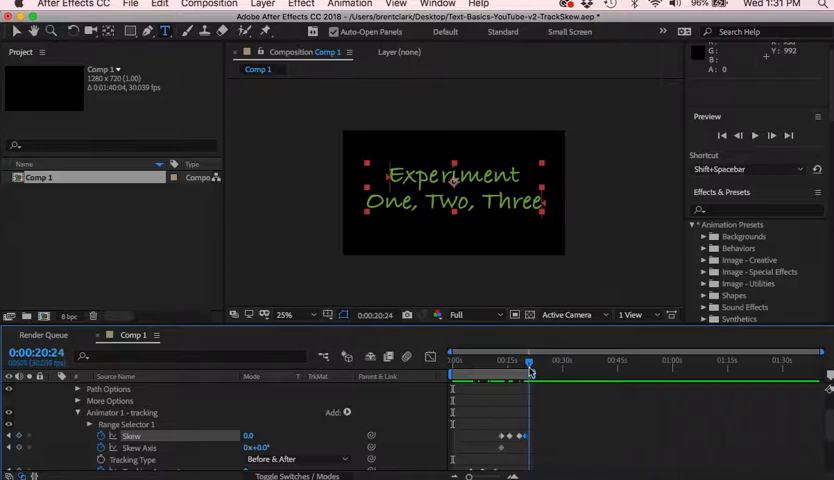